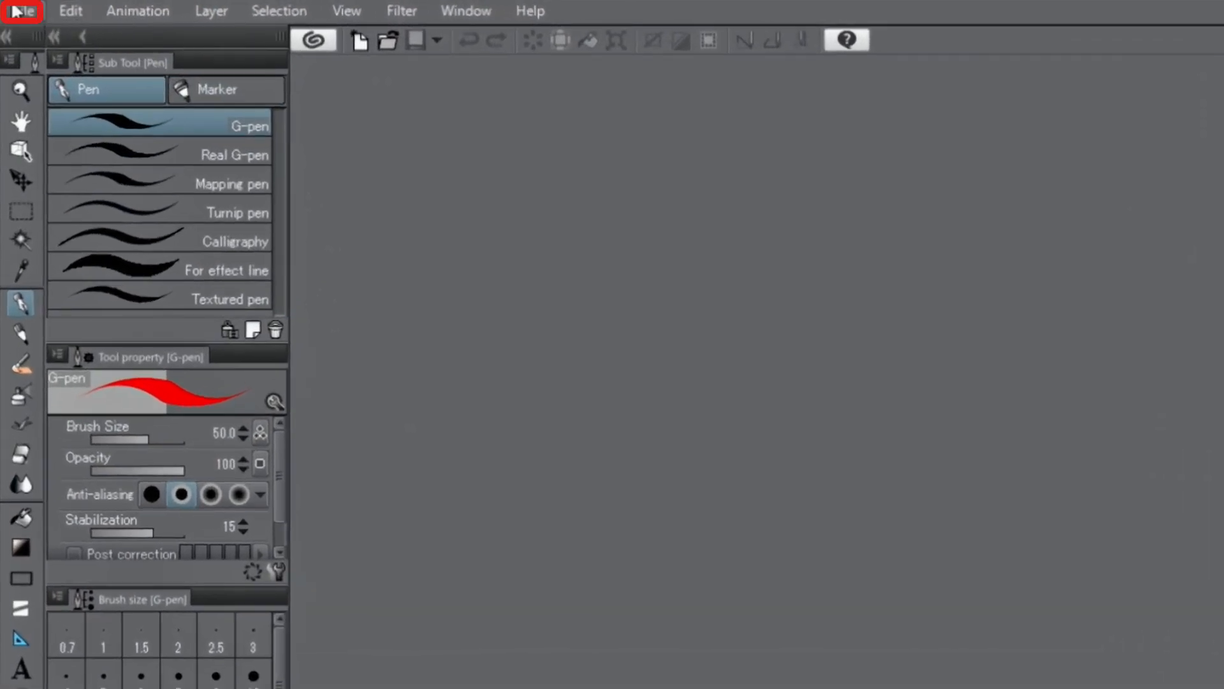
# Step: Open the File menu to show New and Open
pyautogui.click(22, 11)
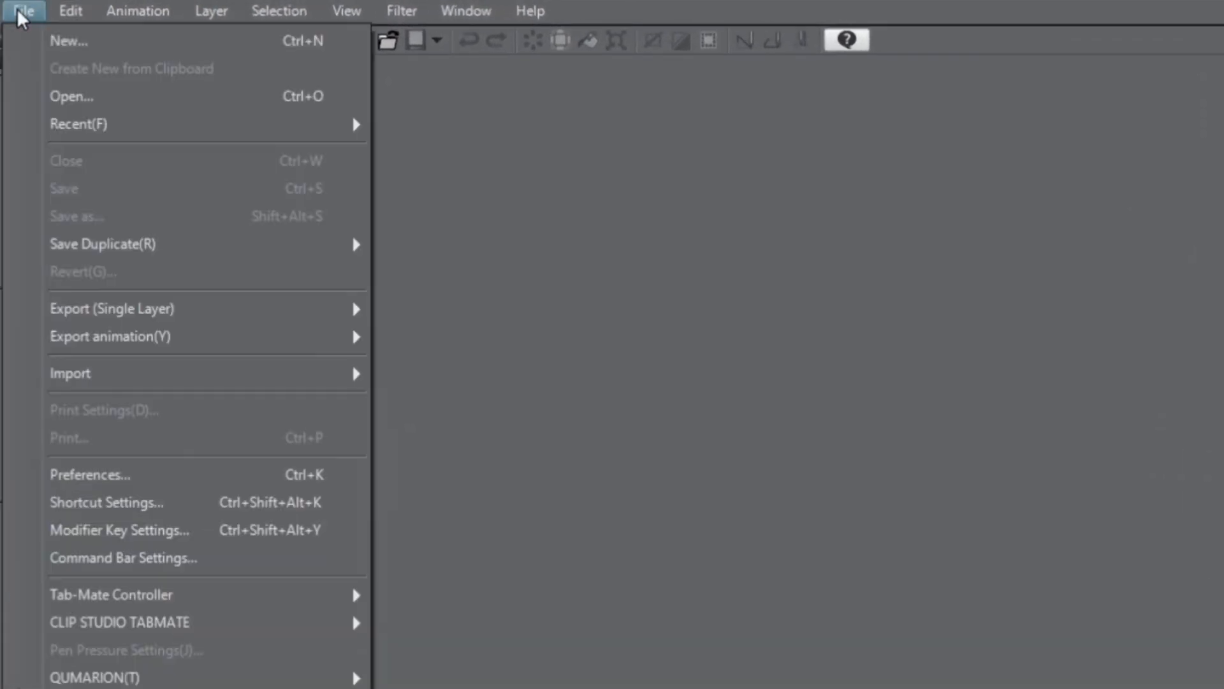
pyautogui.moveTo(32, 44)
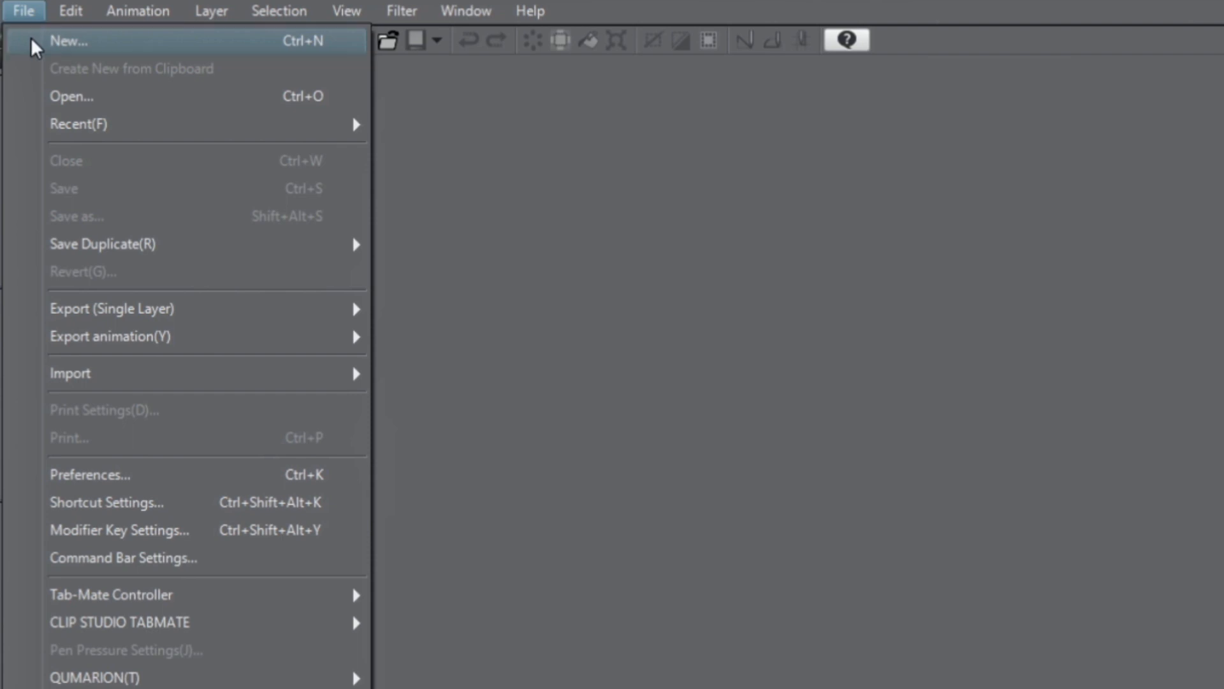
# Step: Create a new B5 canvas (3541×2508 px, 350 dpi) in full color
pyautogui.click(68, 41)
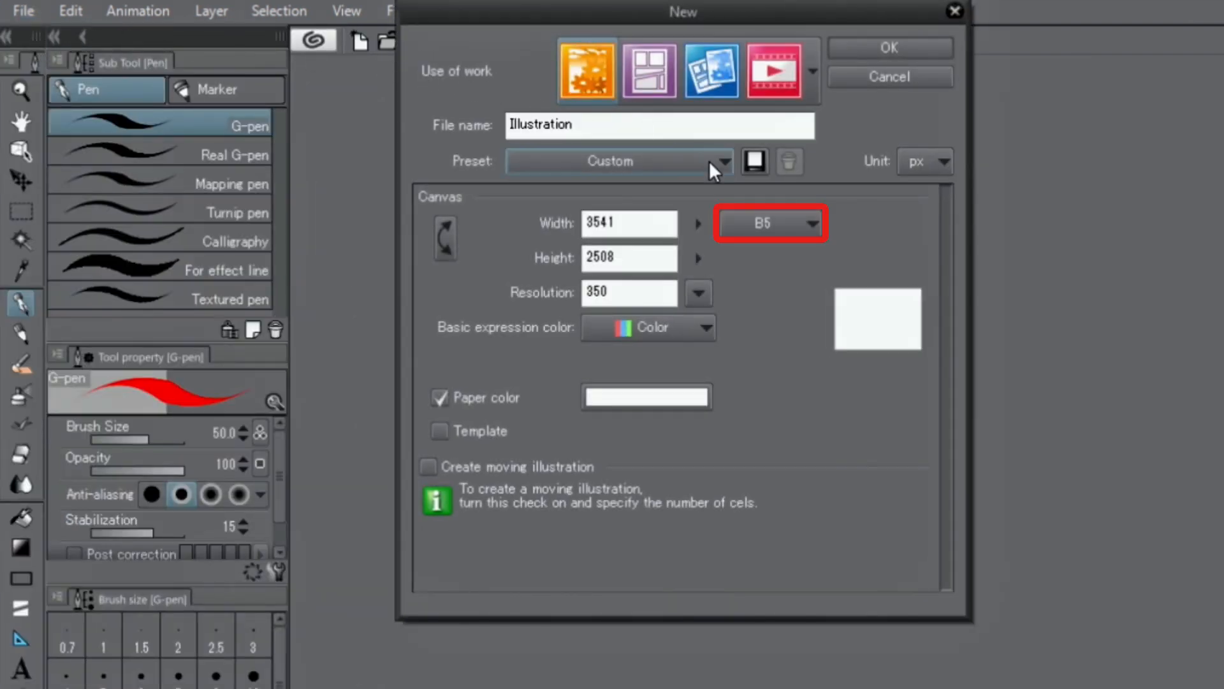
pyautogui.click(769, 223)
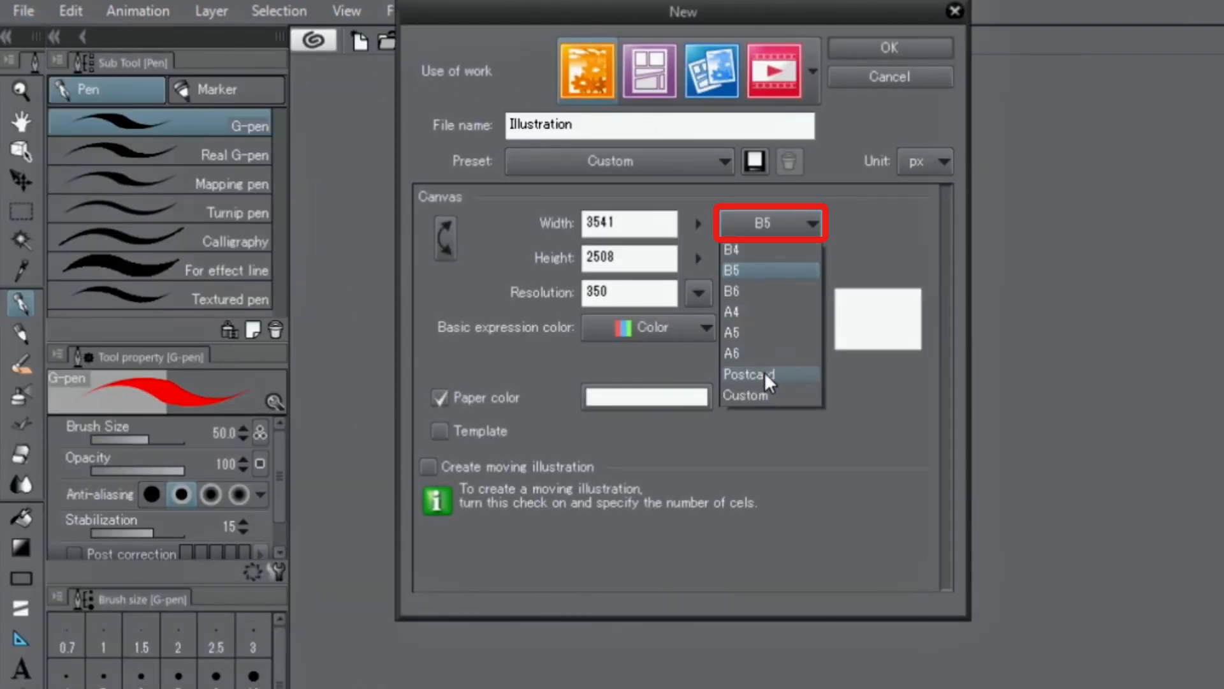
pyautogui.click(731, 269)
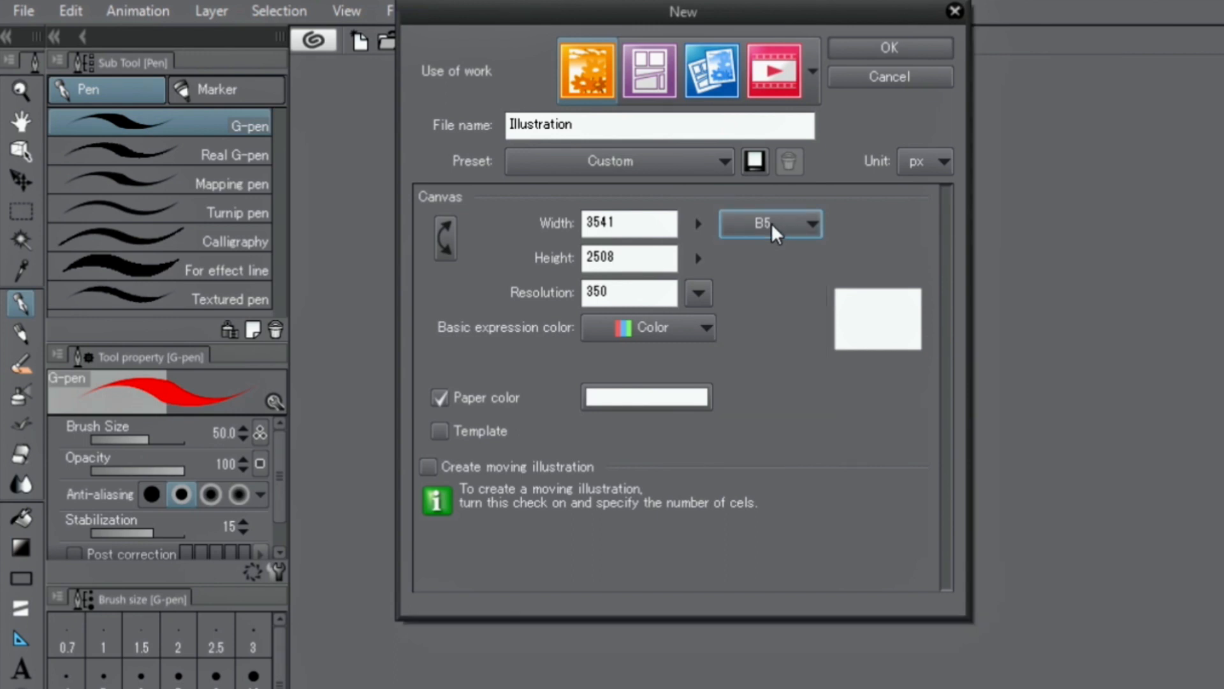
pyautogui.moveTo(772, 233)
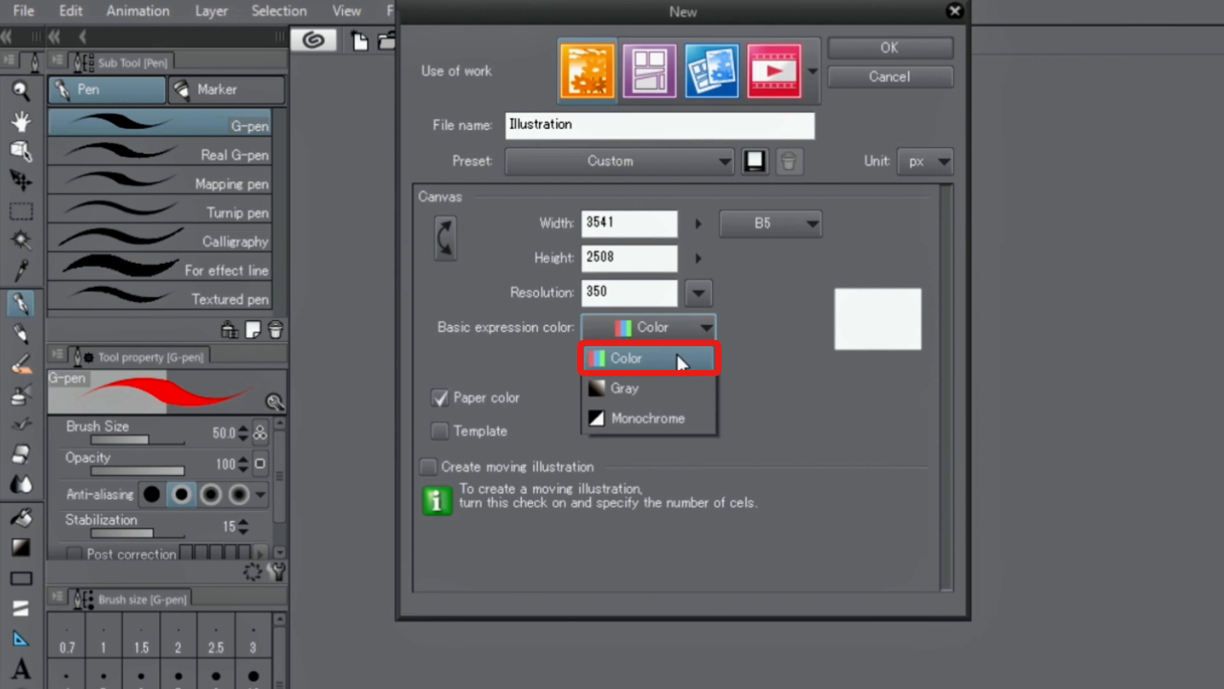
pyautogui.click(621, 358)
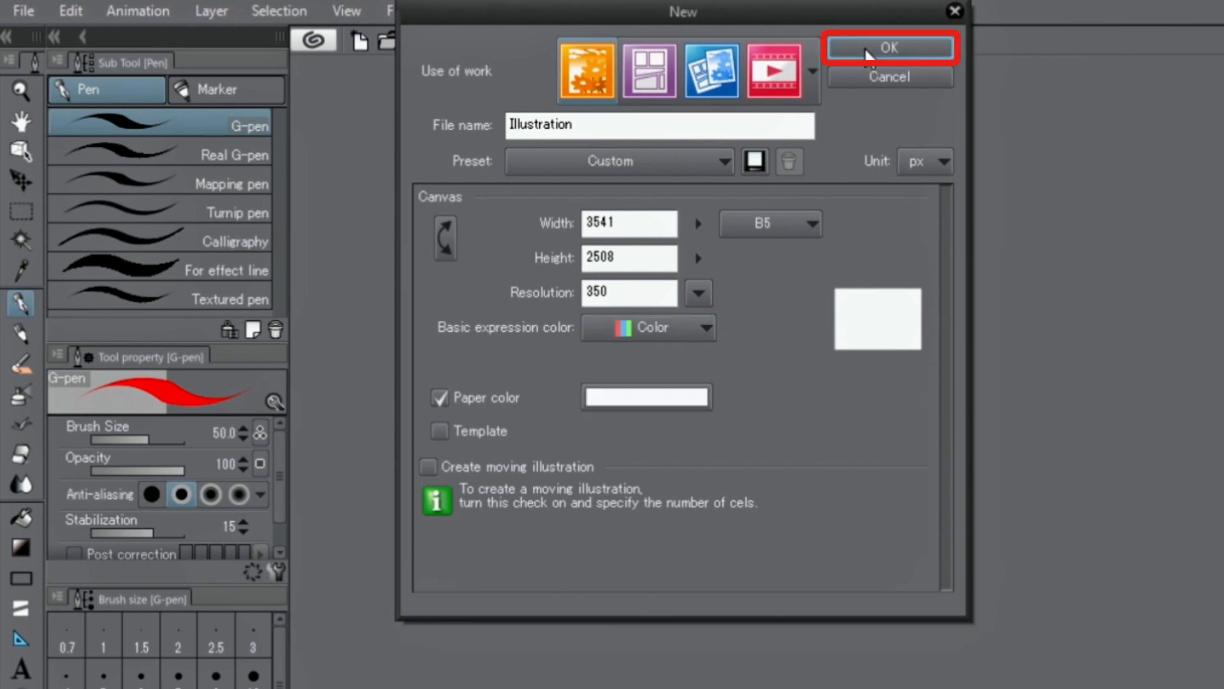
pyautogui.click(890, 48)
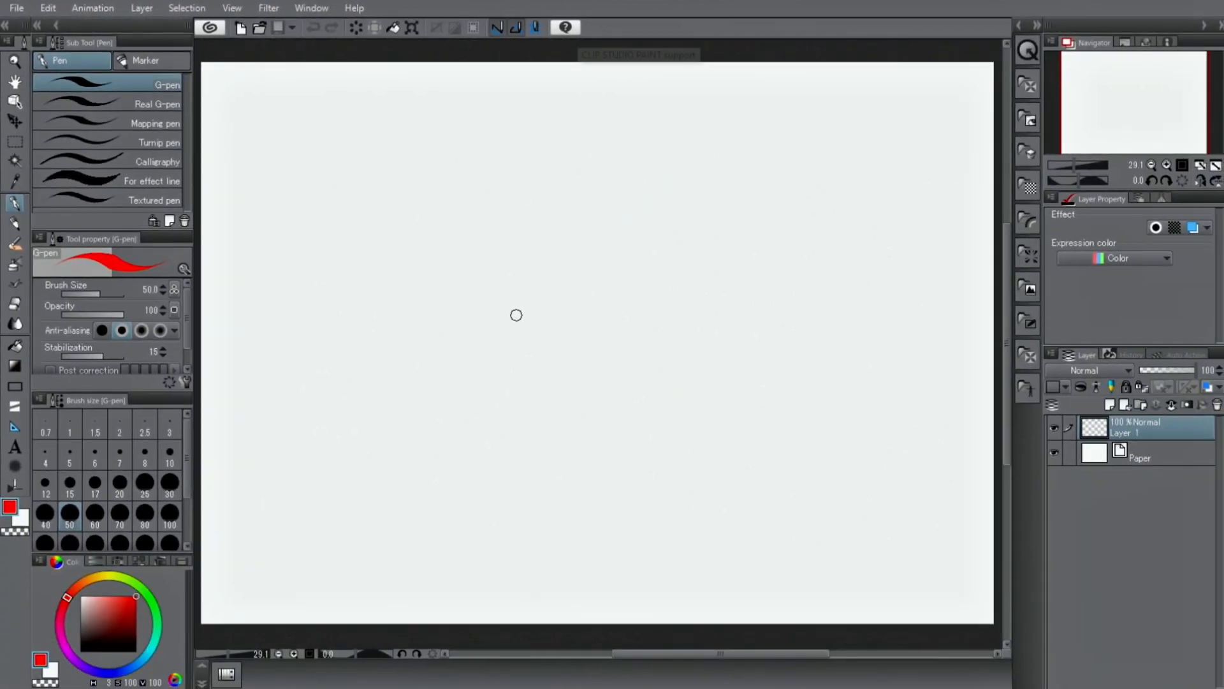
pyautogui.moveTo(39, 152)
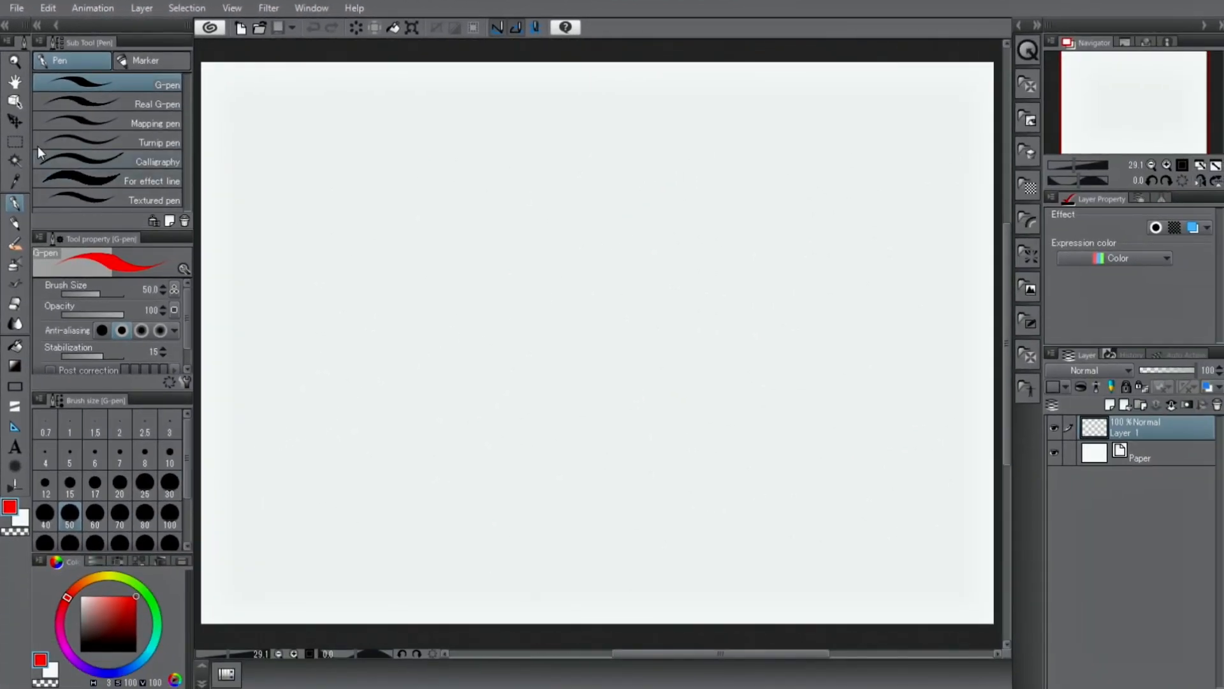
pyautogui.click(14, 226)
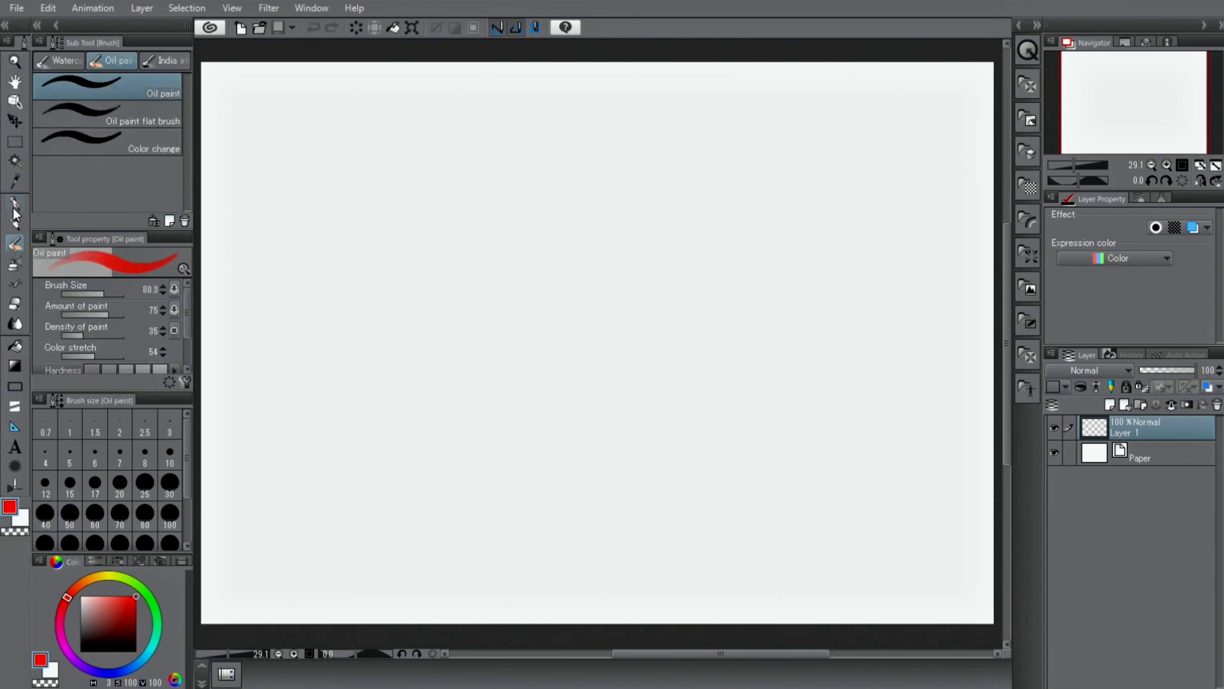
pyautogui.click(14, 211)
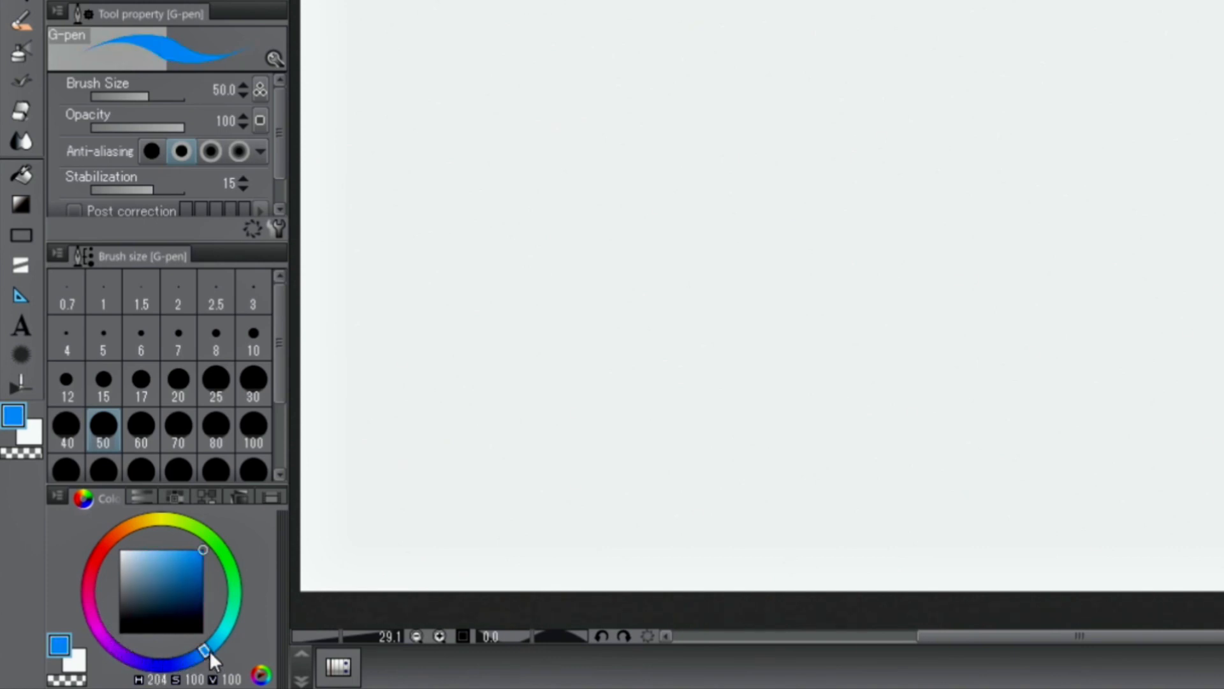
# Step: Pick red on the Color Wheel hue ring for the G-pen
pyautogui.click(104, 544)
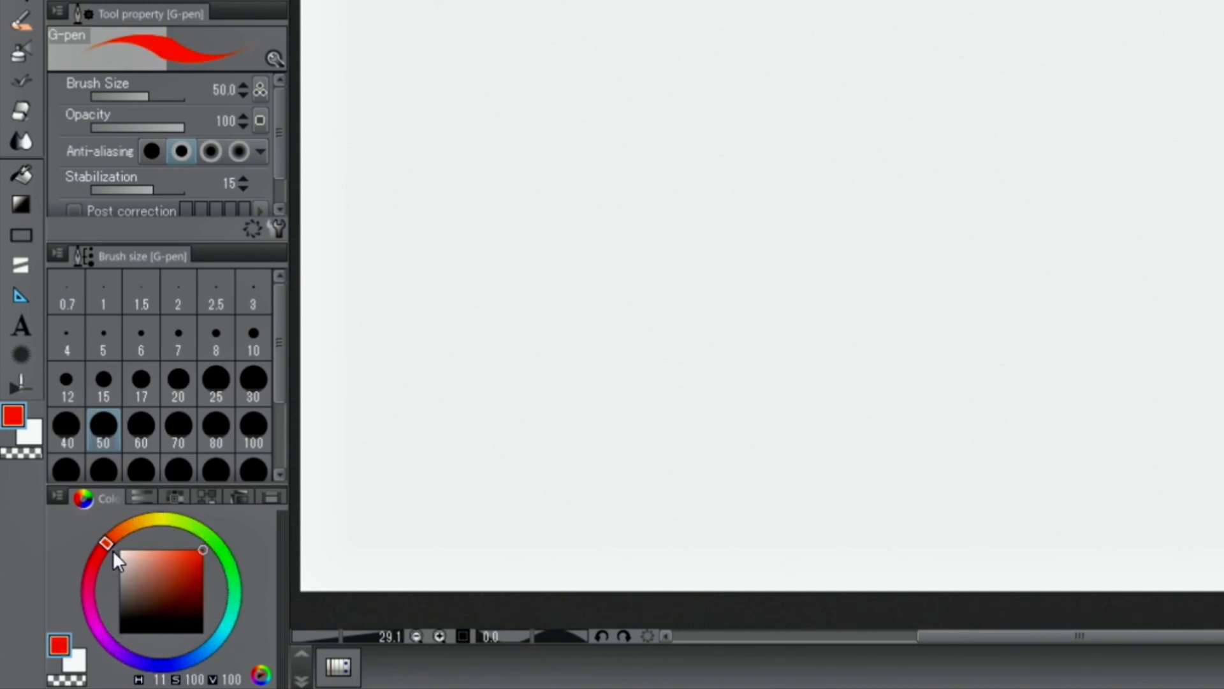